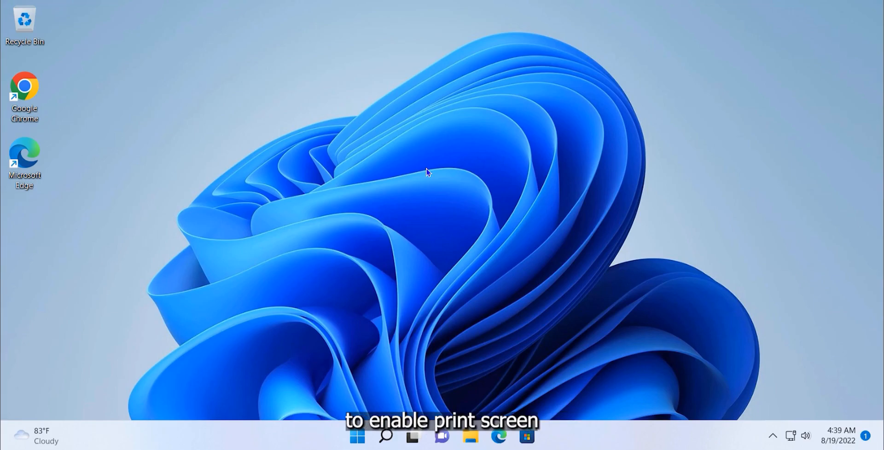
Step: Search the Start menu for 'print sc' to reach the Print Screen snipping setting
left_click(358, 437)
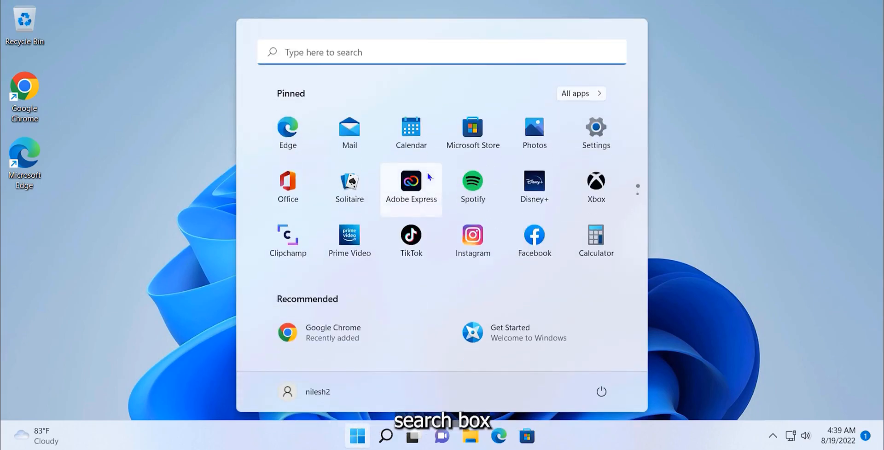
type("print sc")
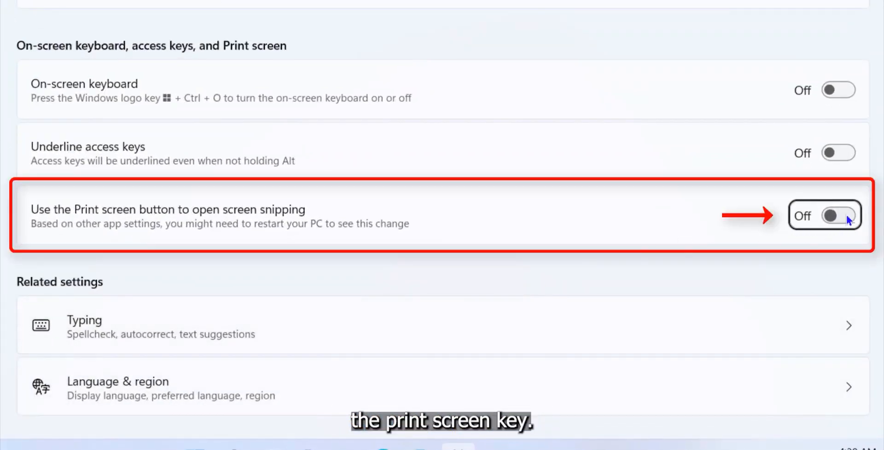
Step: Switch 'Use the Print screen button to open screen snipping' to On
left_click(838, 215)
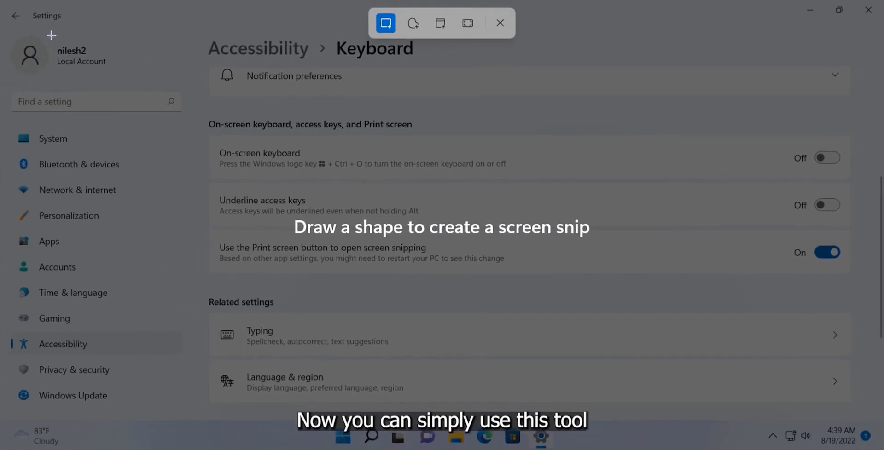
Step: Capture a snip of the keyboard accessibility Settings page
left_click(498, 23)
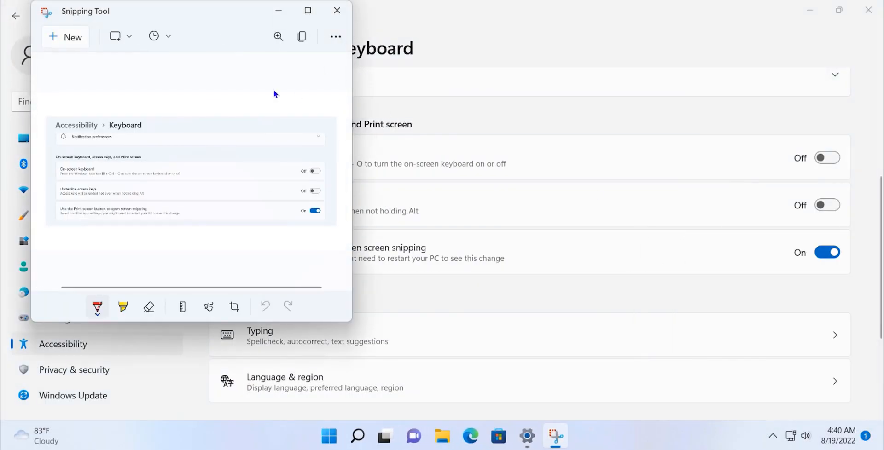
left_click(568, 436)
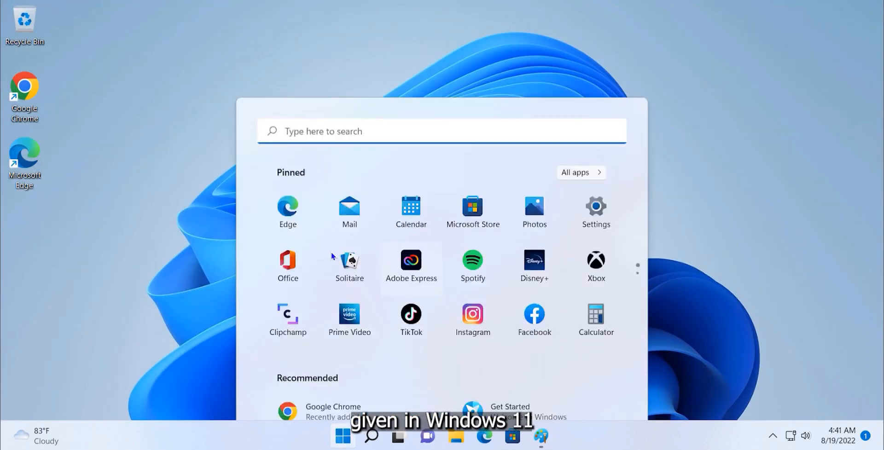
Step: Search for 'snipping Tool' and launch Snipping Tool from the best match
type("snipping Tool")
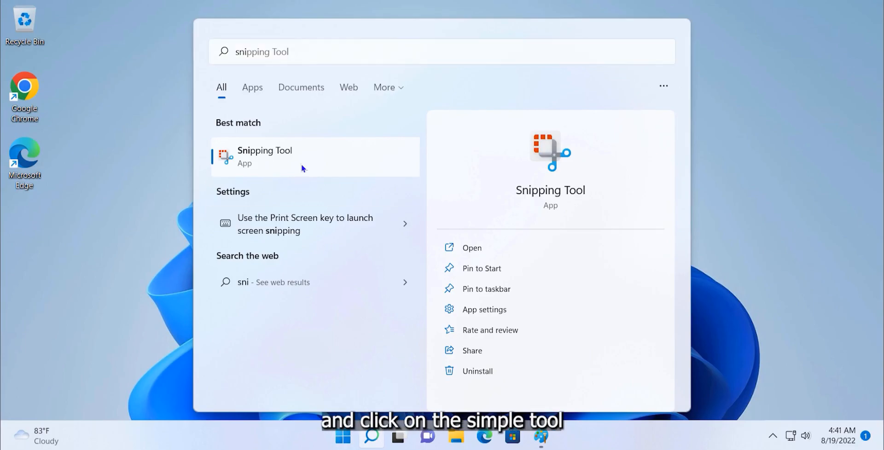
left_click(265, 157)
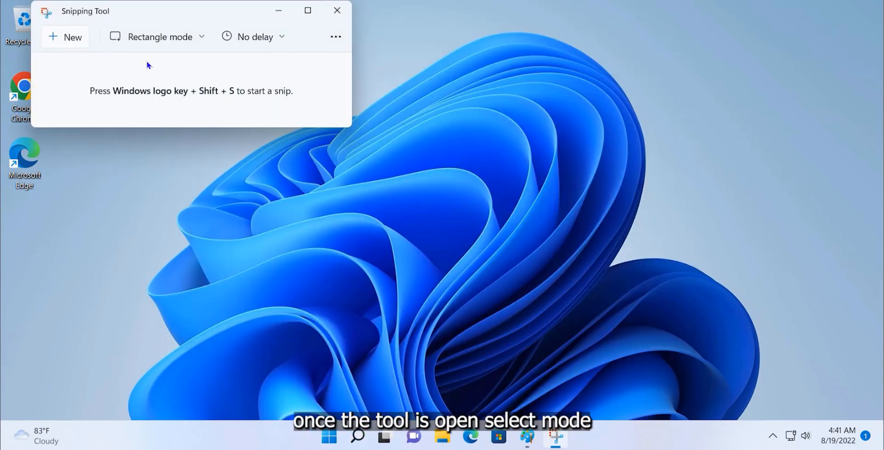
Step: Take a new full-screen snip of the desktop into the editor
left_click(308, 10)
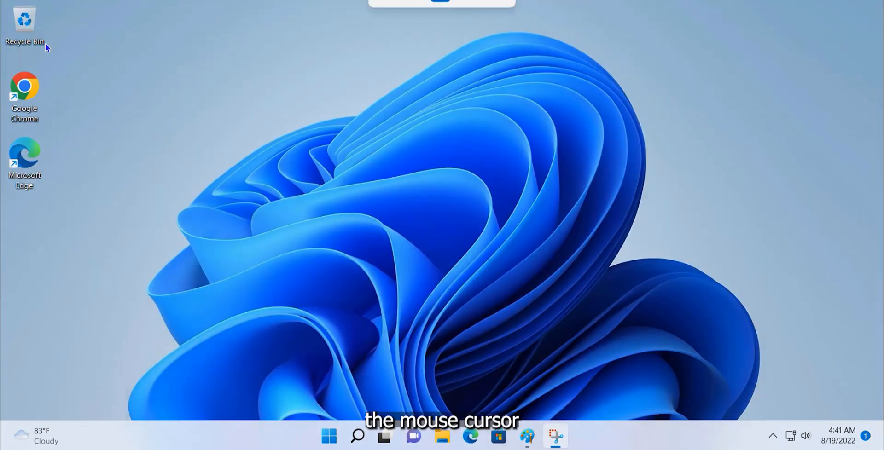
left_click(554, 436)
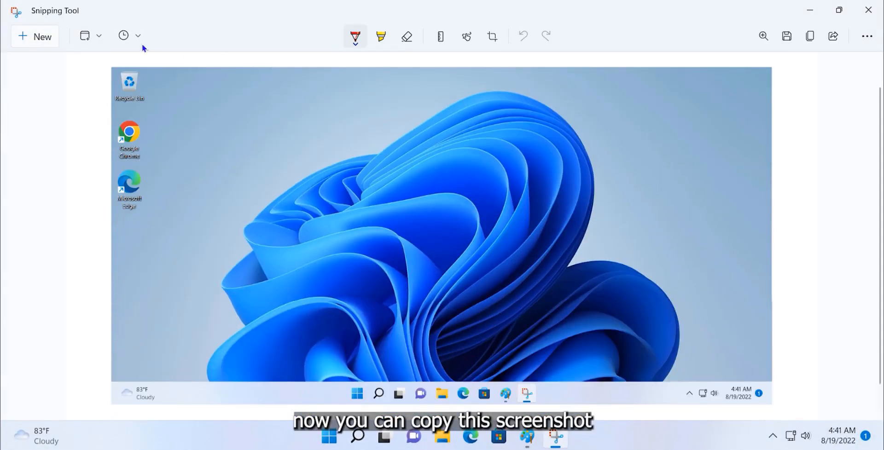
left_click(85, 36)
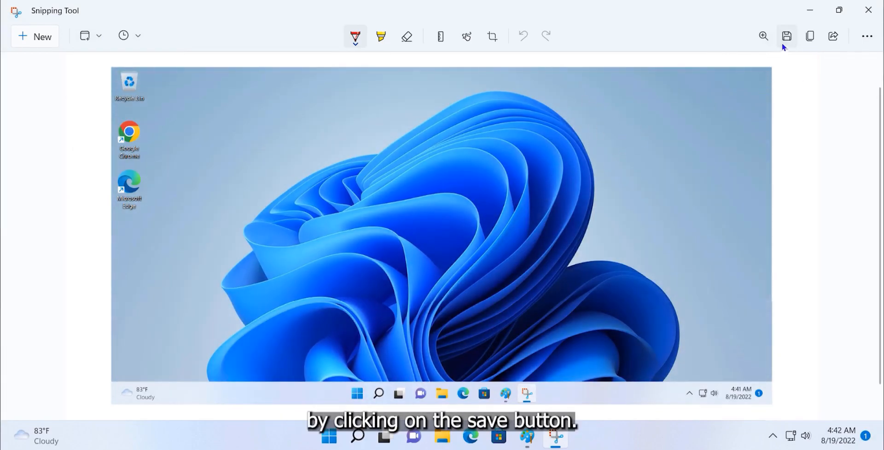
left_click(787, 36)
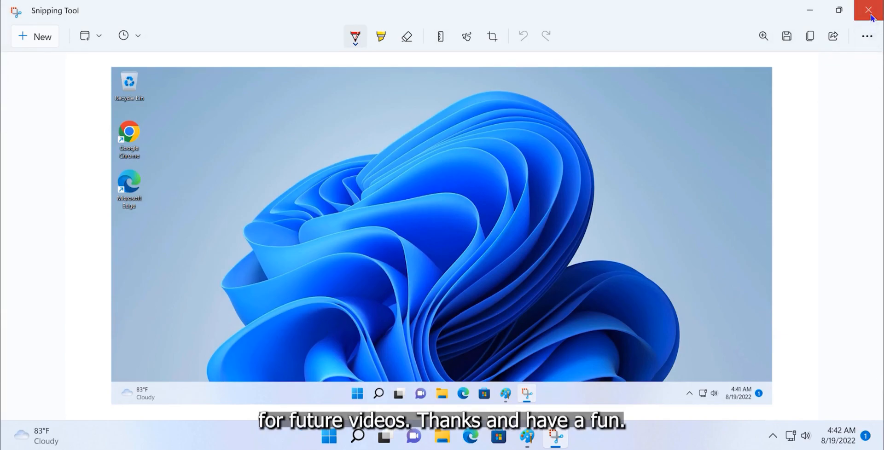
left_click(85, 36)
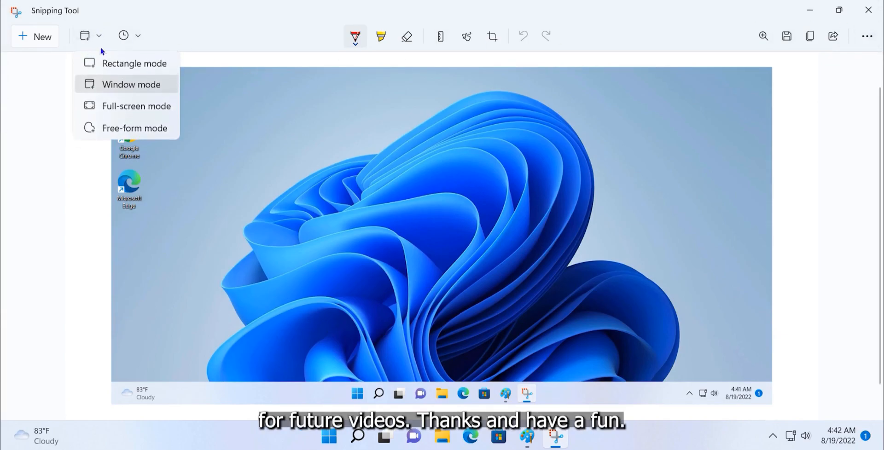